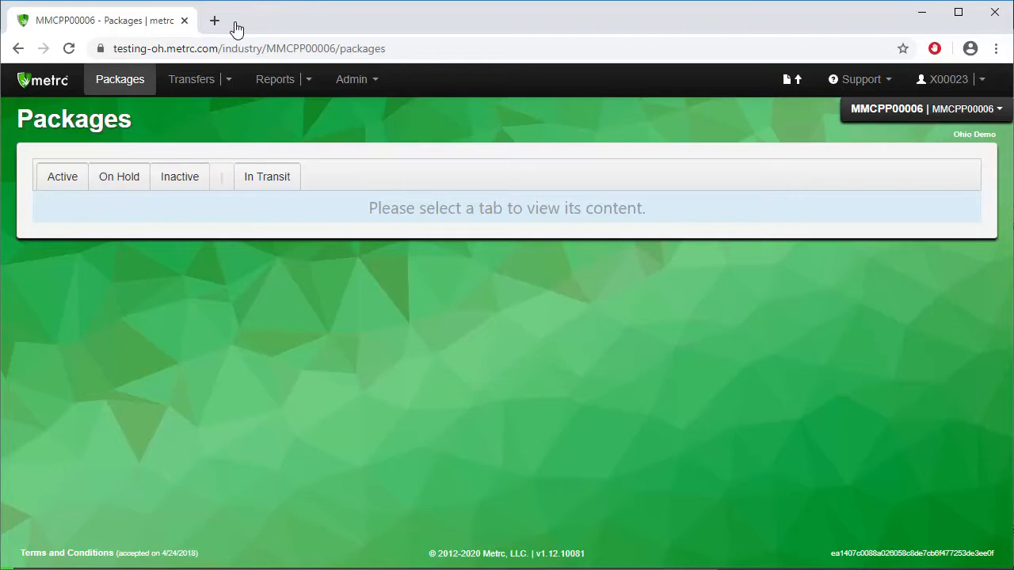
{"action": "mouse_move", "coordinate": [754, 45]}
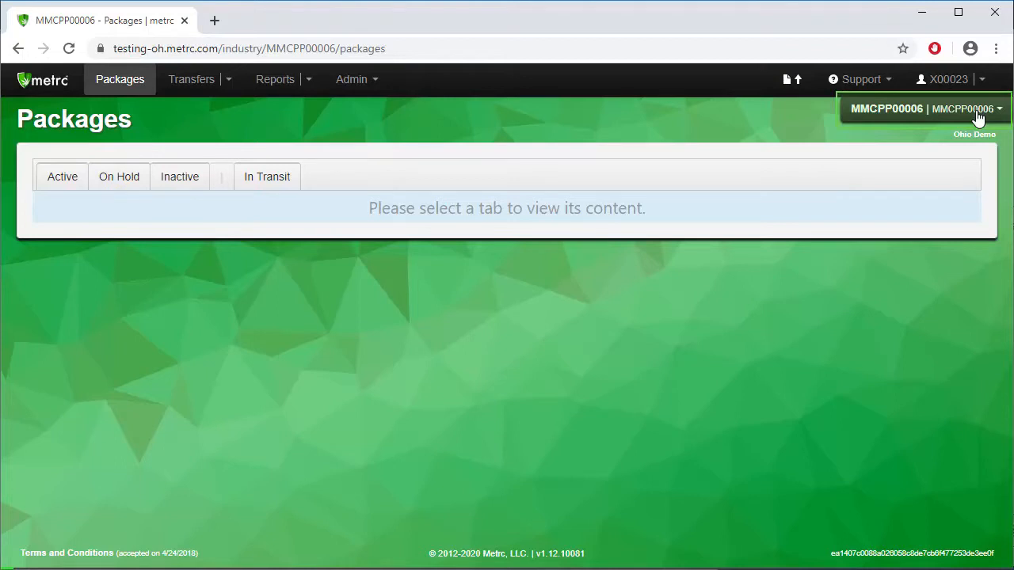
- Switch the working facility to OH Cultivator Level I A (020-X0001) via the facility dropdown
{"action": "left_click", "coordinate": [922, 108]}
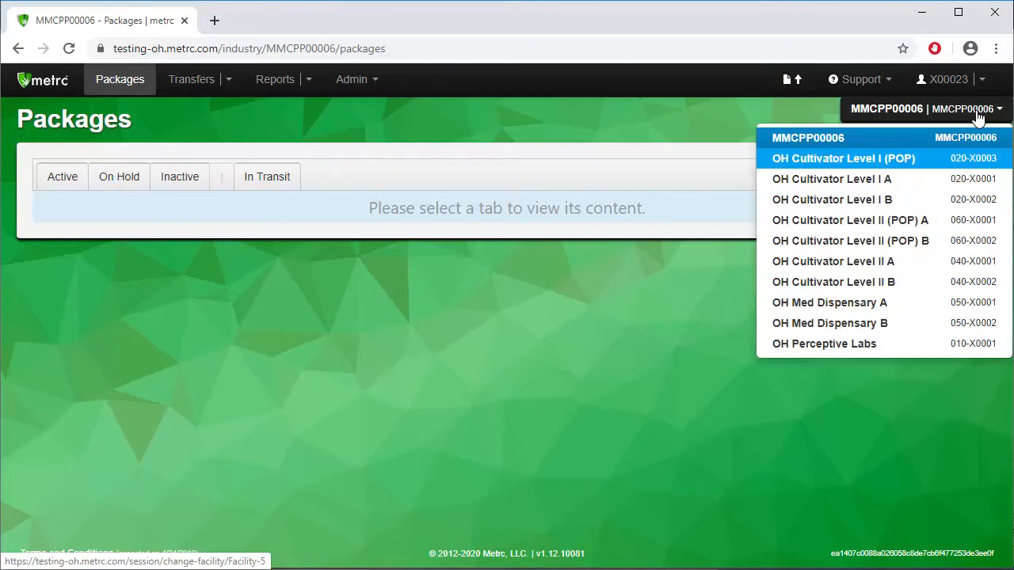
{"action": "mouse_move", "coordinate": [960, 183]}
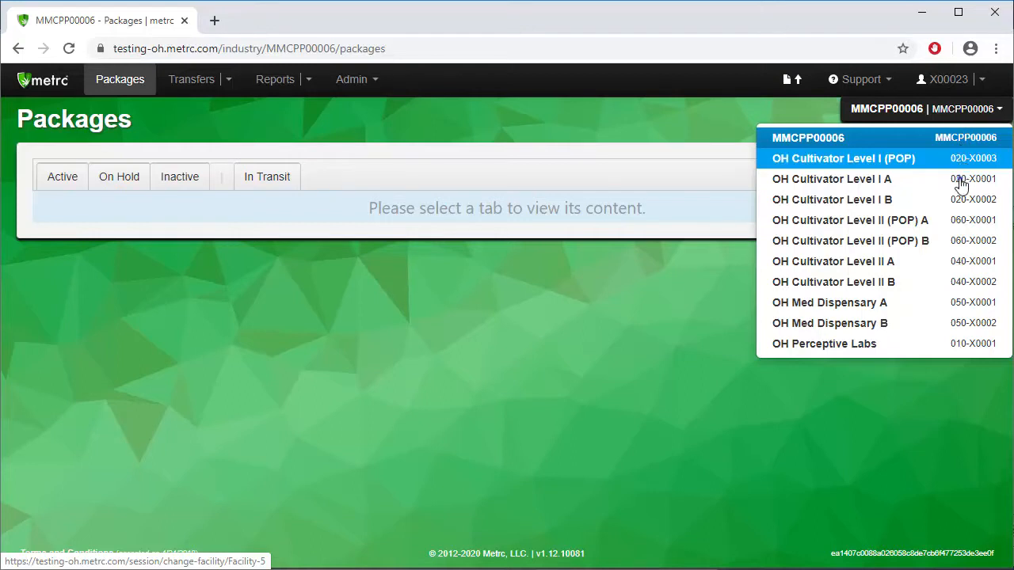
{"action": "mouse_move", "coordinate": [960, 182]}
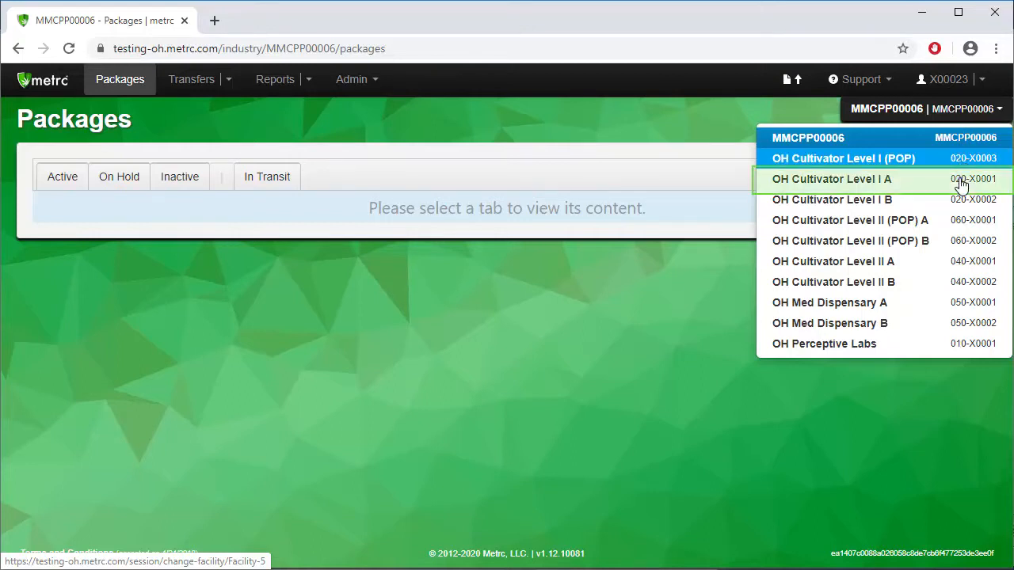
{"action": "left_click", "coordinate": [832, 179]}
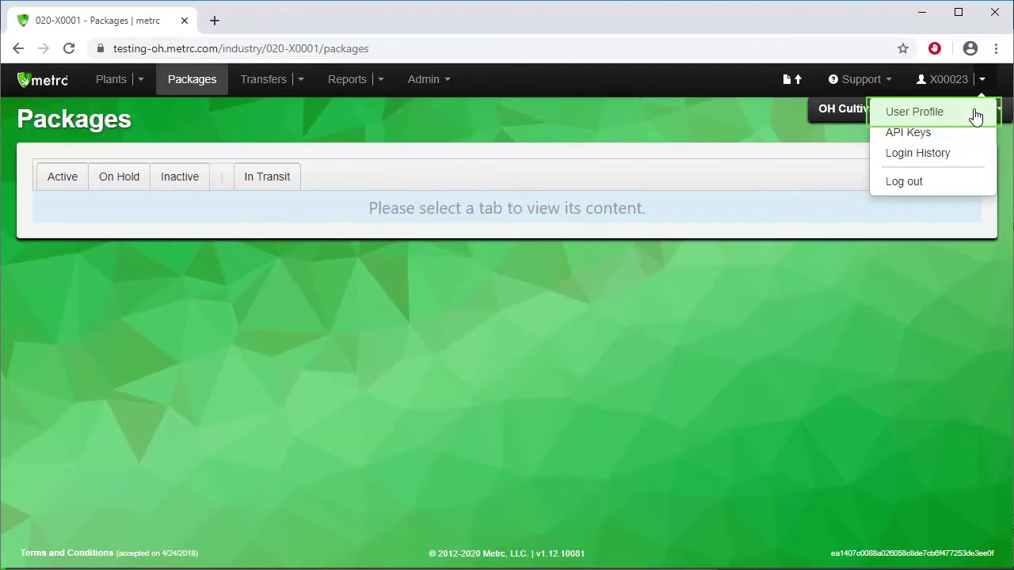
- Go to the User Profile page showing contact, security and account recovery details
{"action": "left_click", "coordinate": [914, 111]}
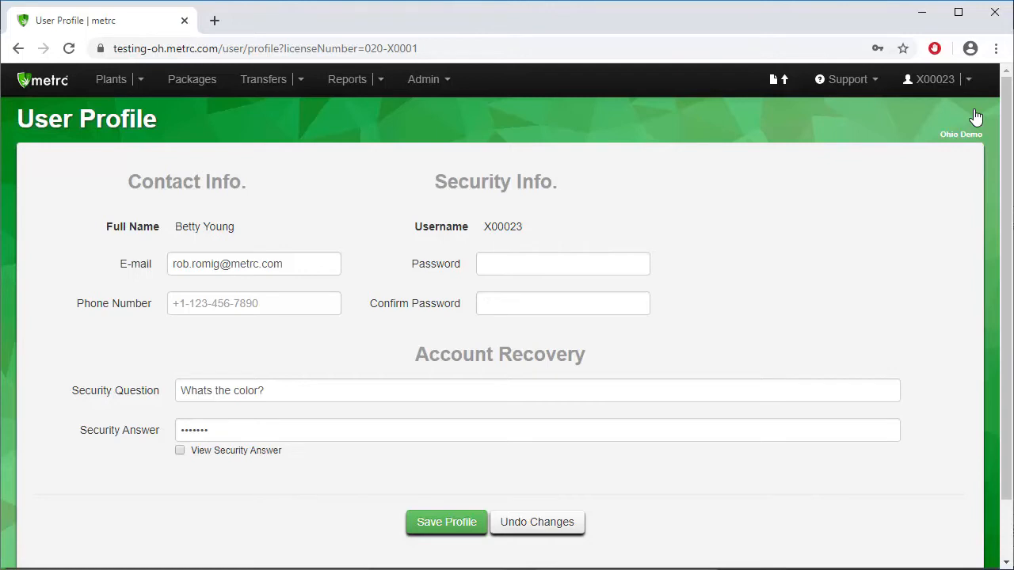
{"action": "mouse_move", "coordinate": [928, 112]}
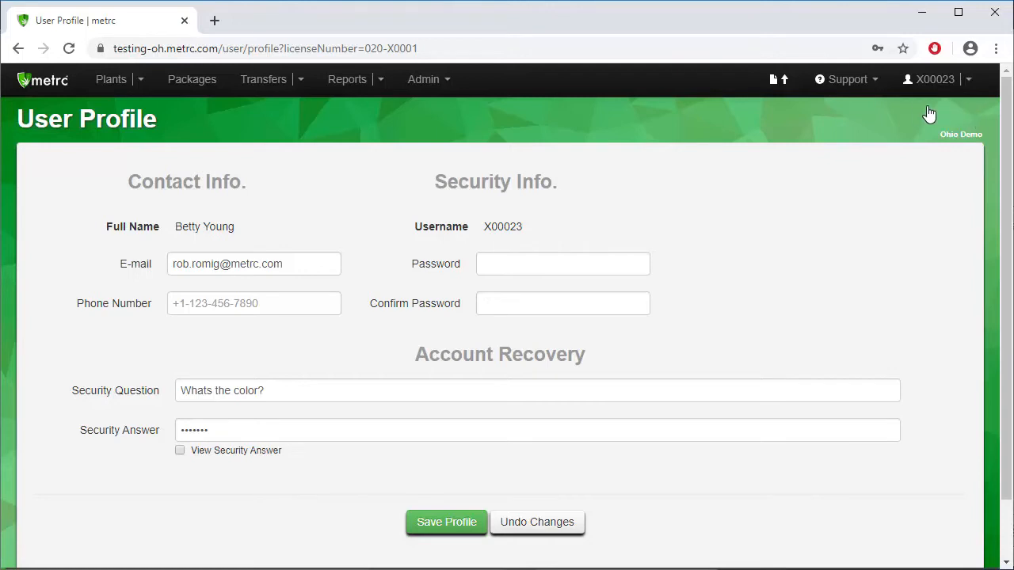
{"action": "mouse_move", "coordinate": [876, 83]}
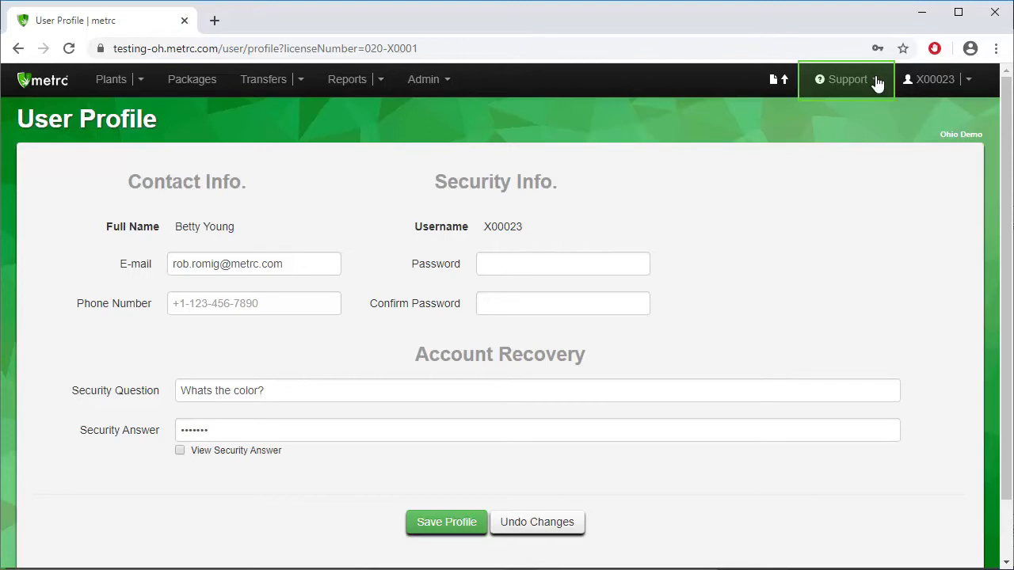
- From the Support menu, launch the Industry Generic User Guide manual in a new tab
{"action": "left_click", "coordinate": [848, 80]}
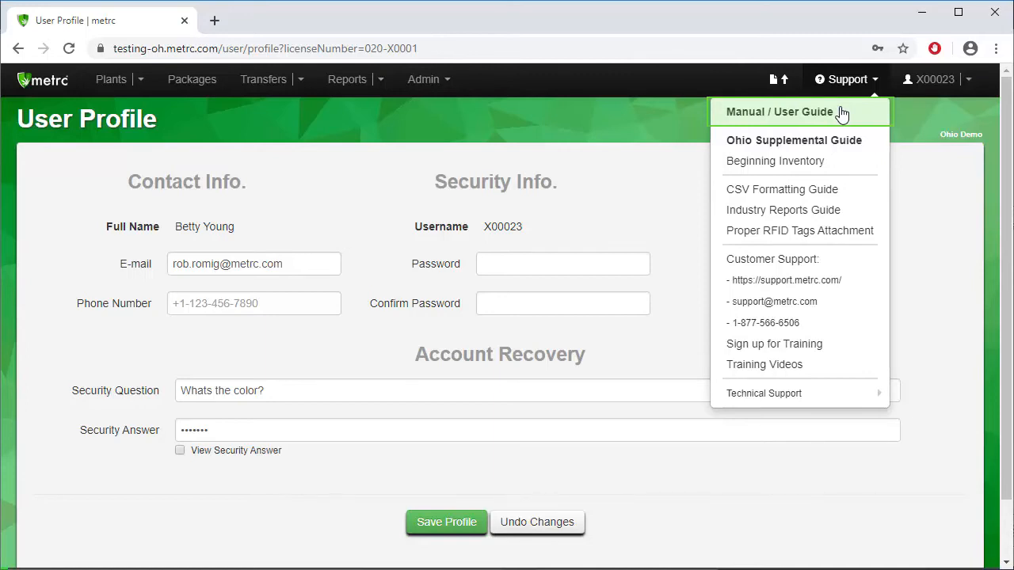
{"action": "left_click", "coordinate": [779, 111]}
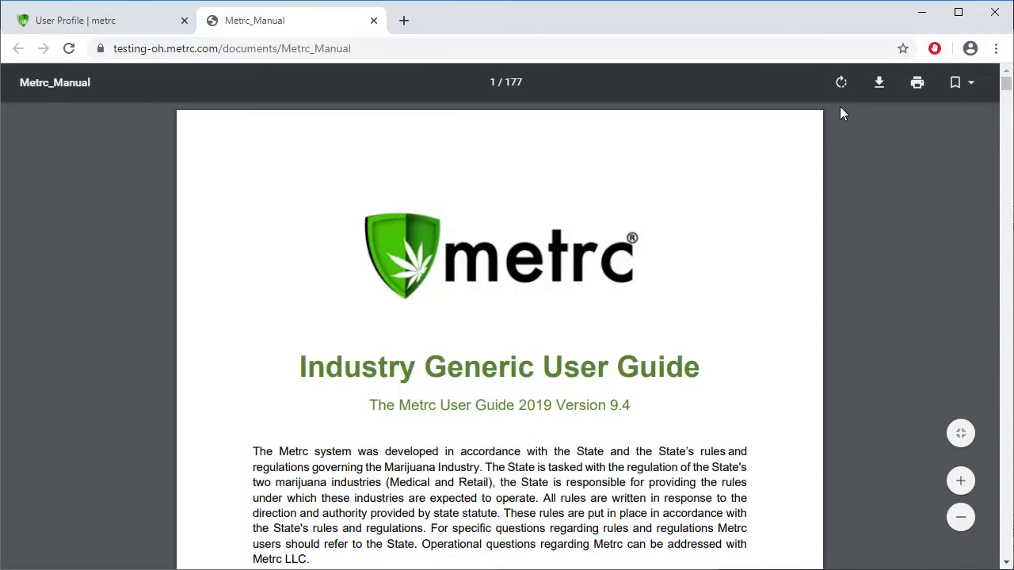
{"action": "mouse_move", "coordinate": [371, 21]}
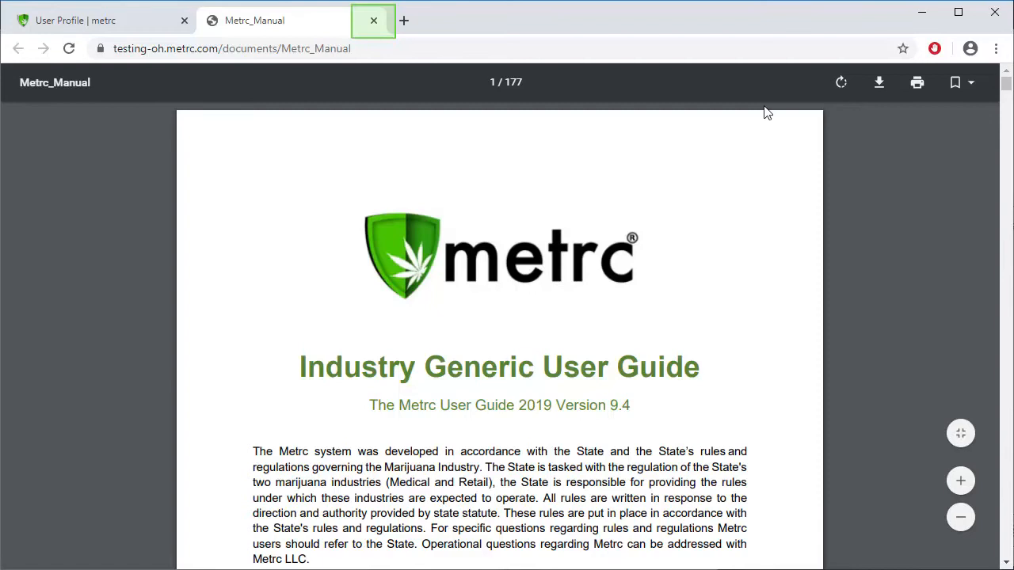
{"action": "mouse_move", "coordinate": [371, 25]}
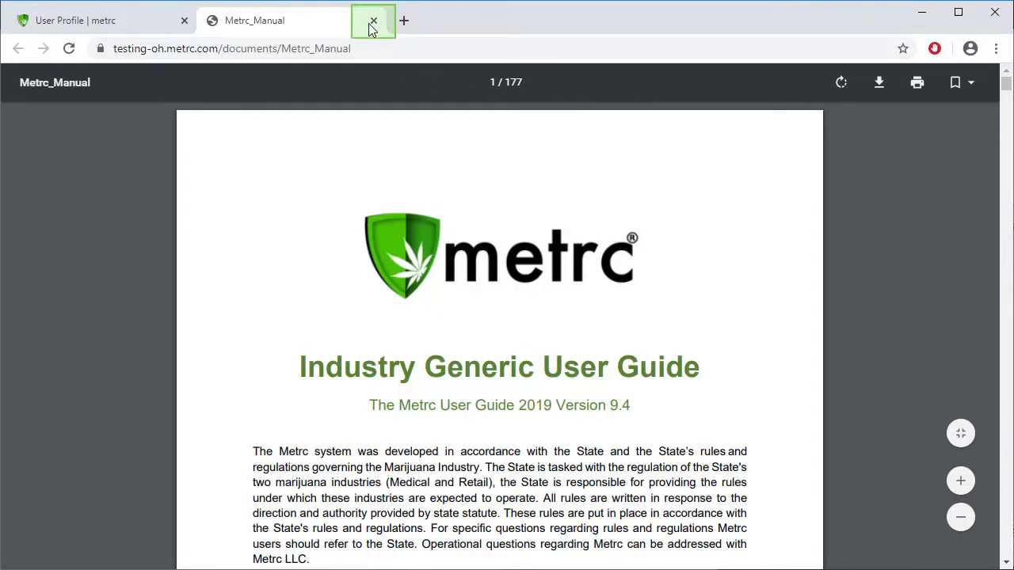
- Close the manual, revisit the Support menu, then show the Admin menu options
{"action": "left_click", "coordinate": [370, 19]}
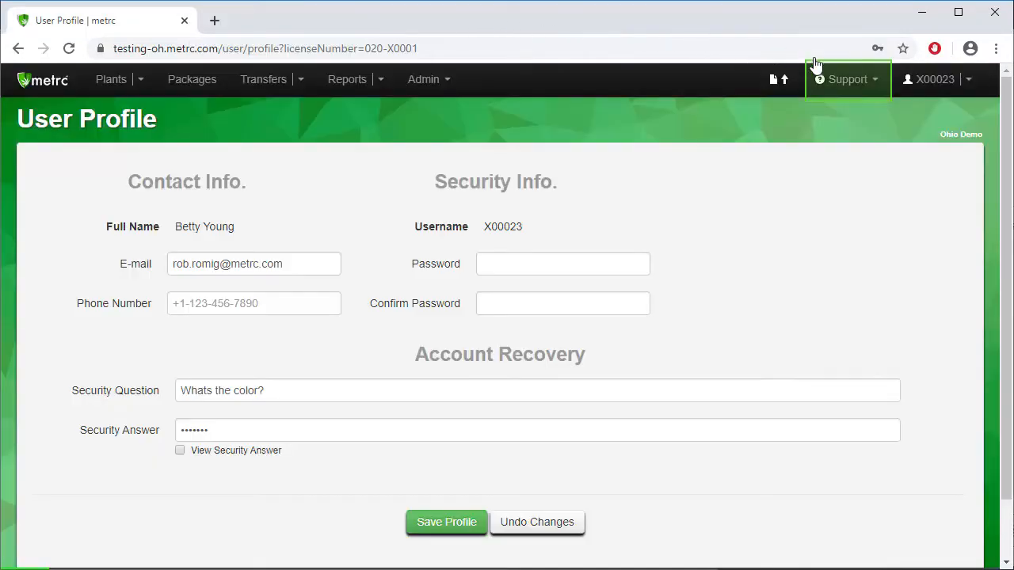
{"action": "mouse_move", "coordinate": [844, 91]}
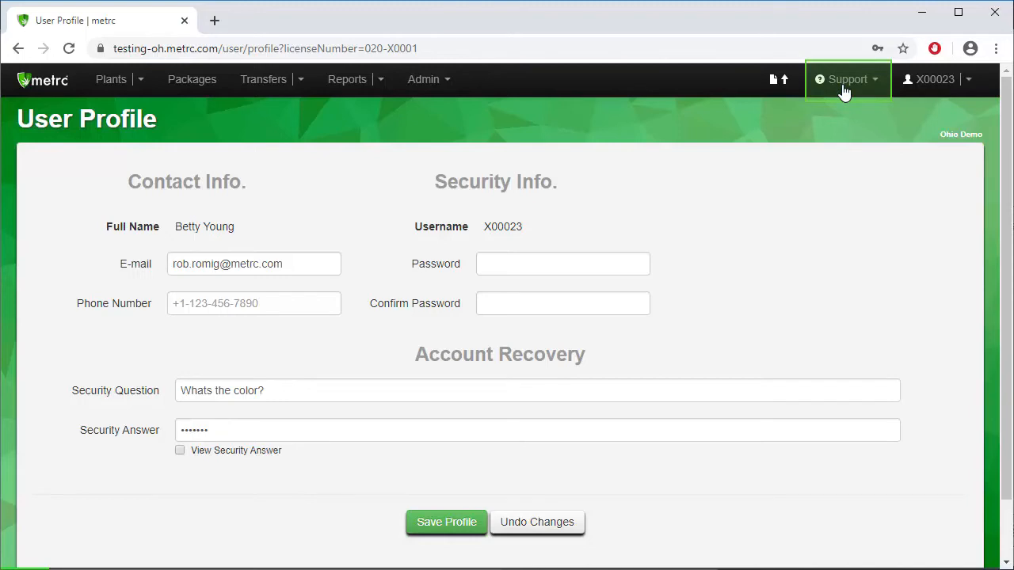
{"action": "left_click", "coordinate": [853, 80]}
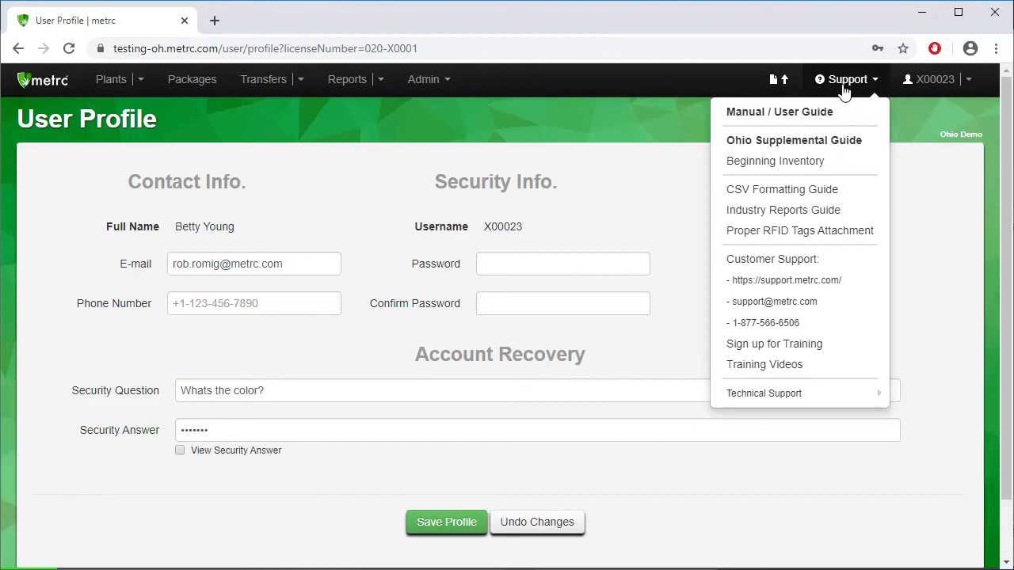
{"action": "mouse_move", "coordinate": [624, 88]}
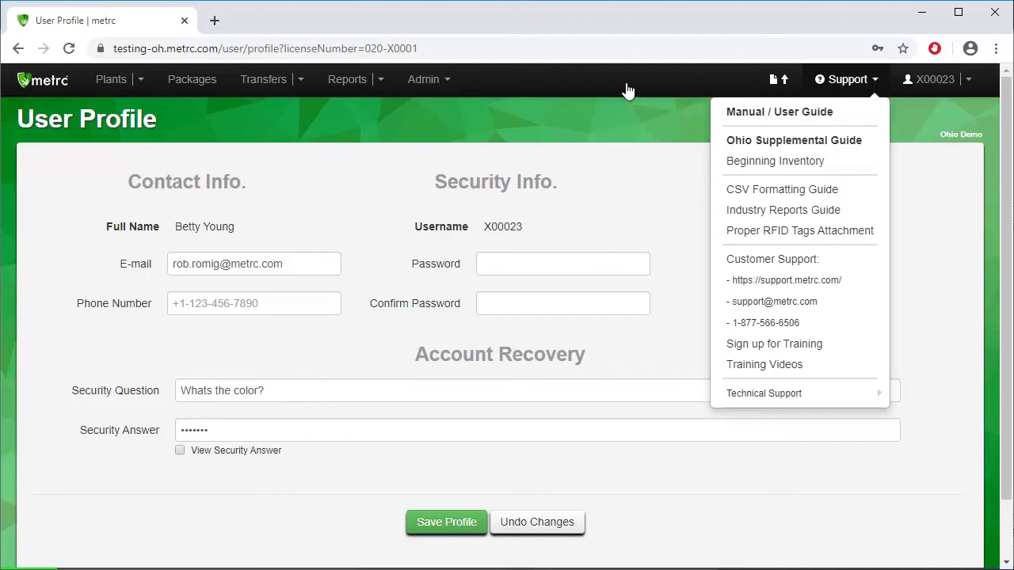
{"action": "mouse_move", "coordinate": [446, 79]}
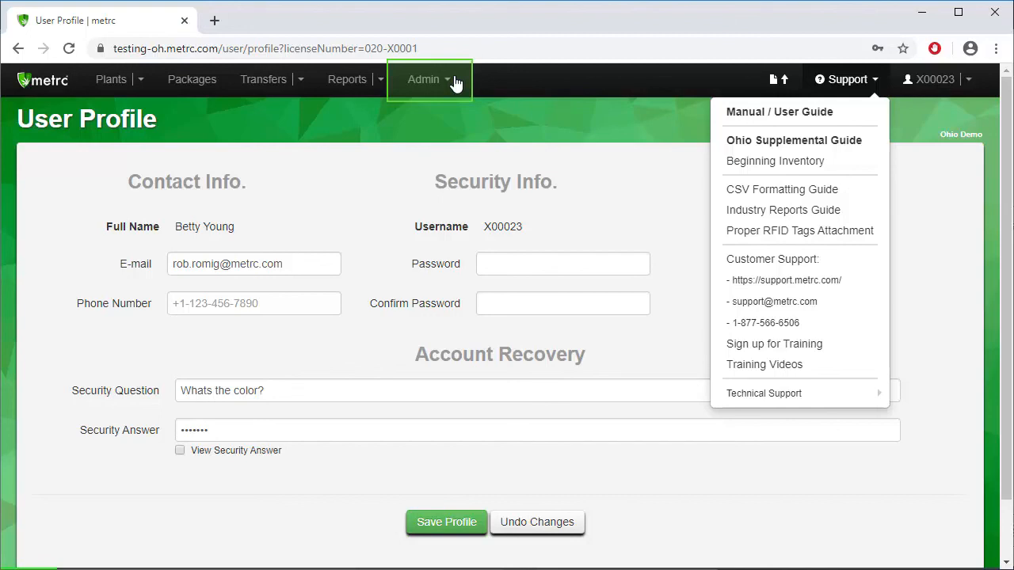
{"action": "left_click", "coordinate": [424, 79]}
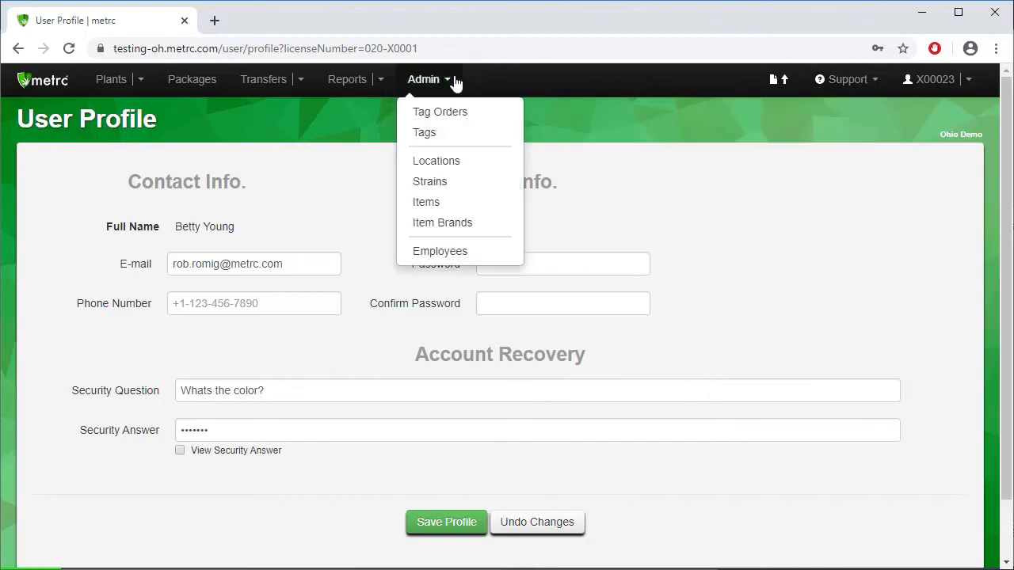